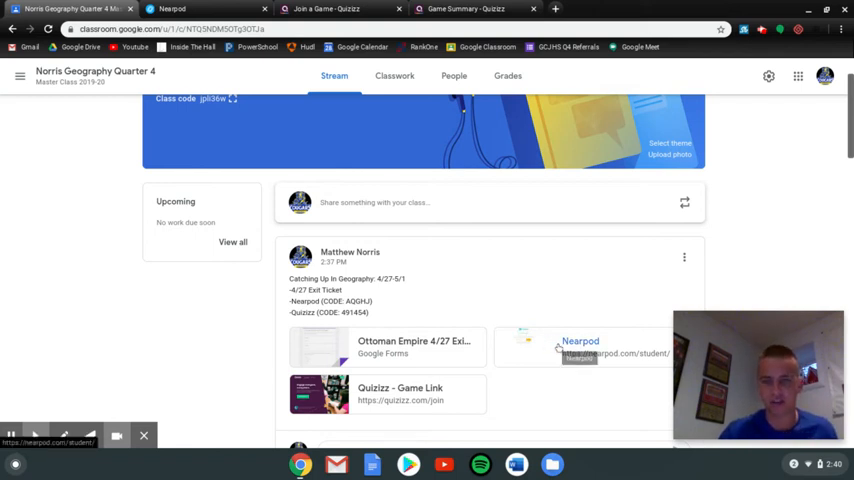
mouse_move(528, 288)
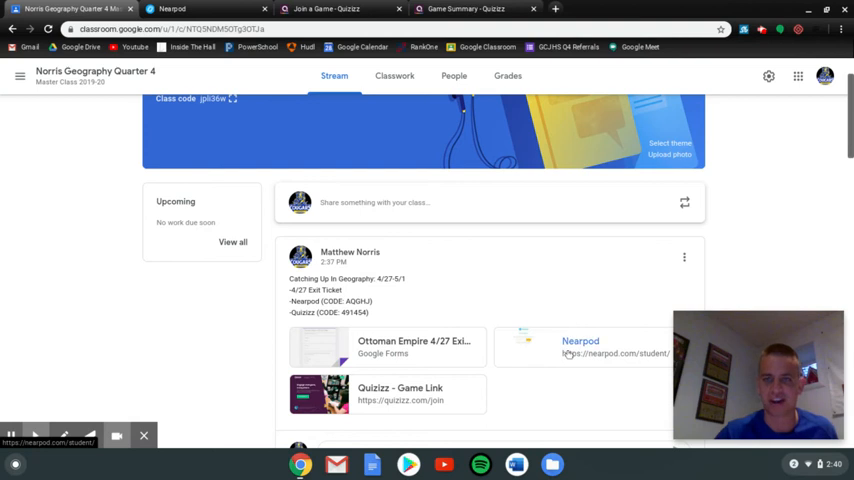
Switch from the Geography stream post to the 'Join a Game - Quizizz' browser tab.
click(190, 8)
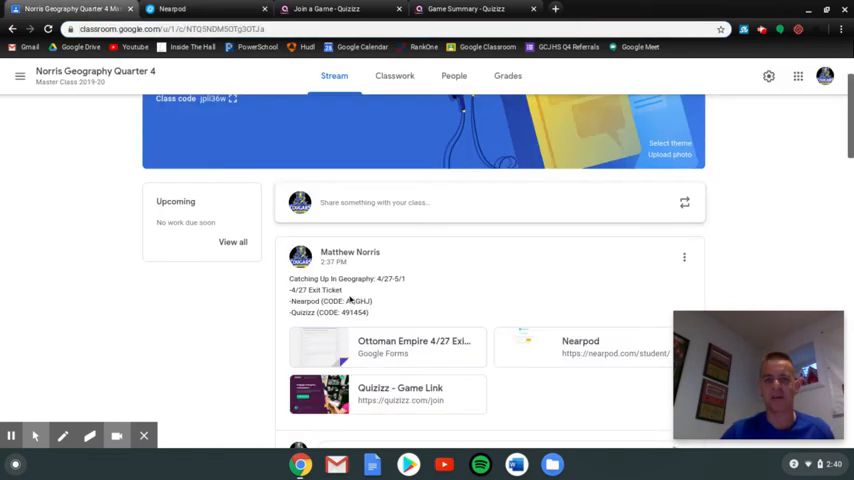
mouse_move(468, 300)
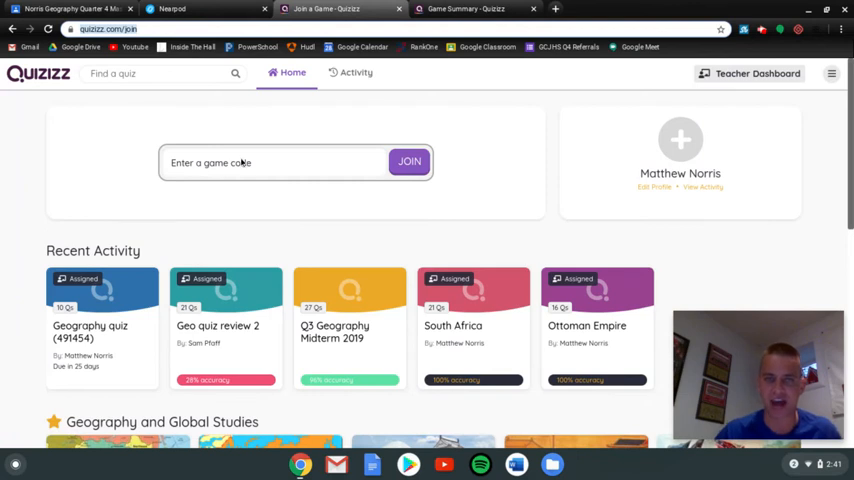
Switch back from the Quizizz join page to the Norris Geography Quarter 4 class stream.
click(76, 8)
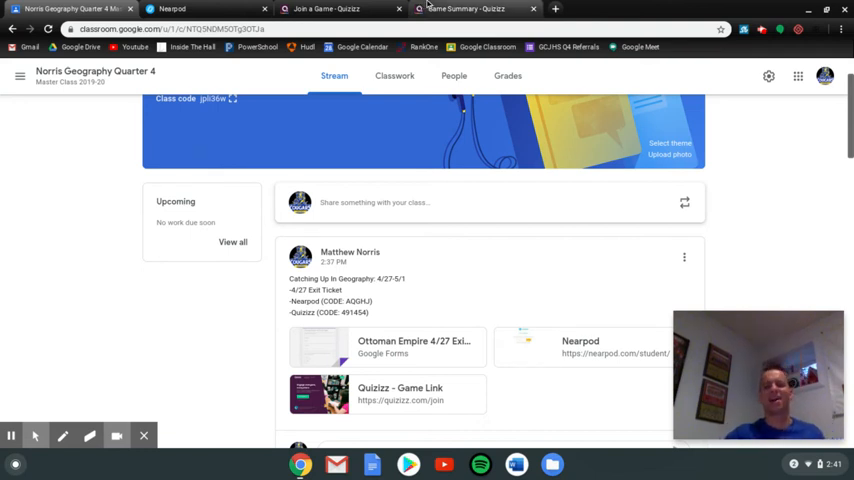
mouse_move(470, 8)
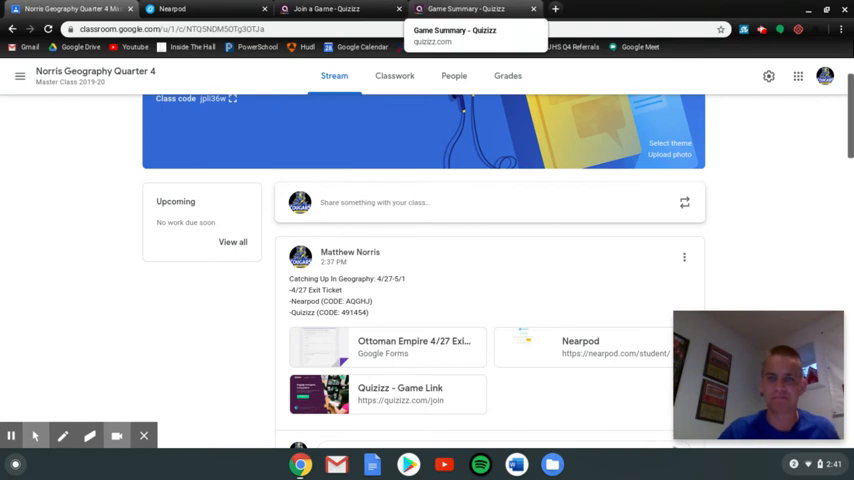
View the Quizizz game summary (10 correct, 100% accuracy, rank 1/7), then return to the class stream.
click(470, 8)
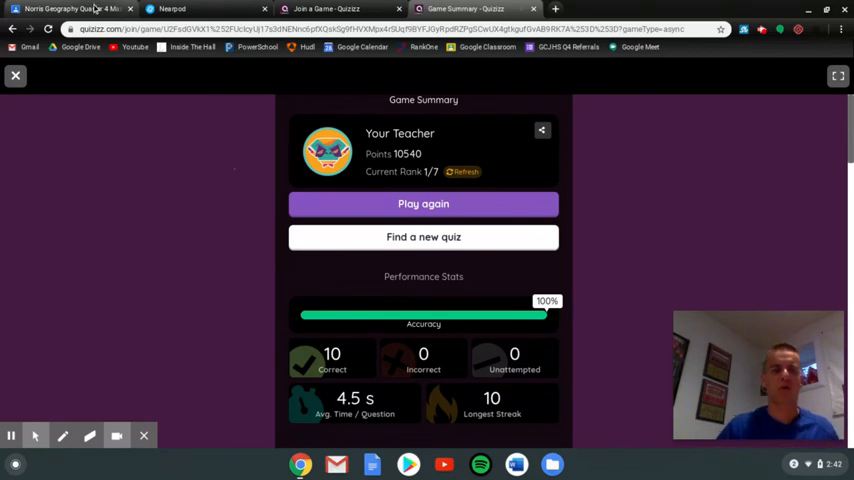
click(72, 8)
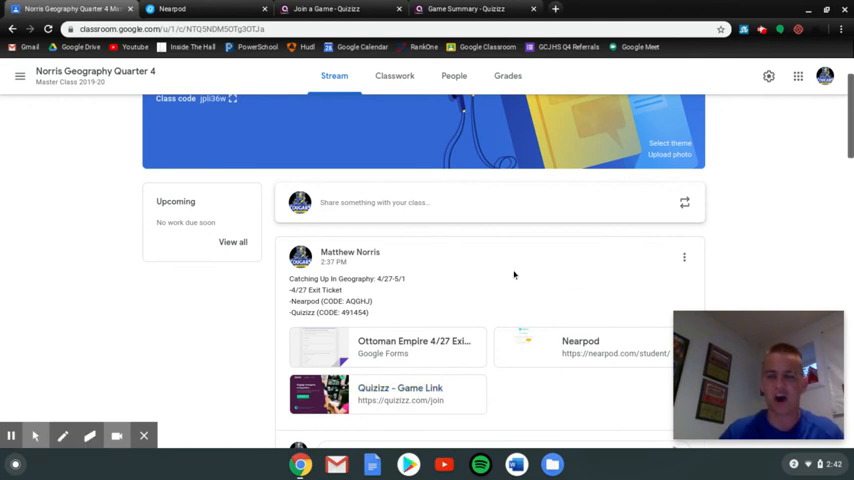
mouse_move(692, 224)
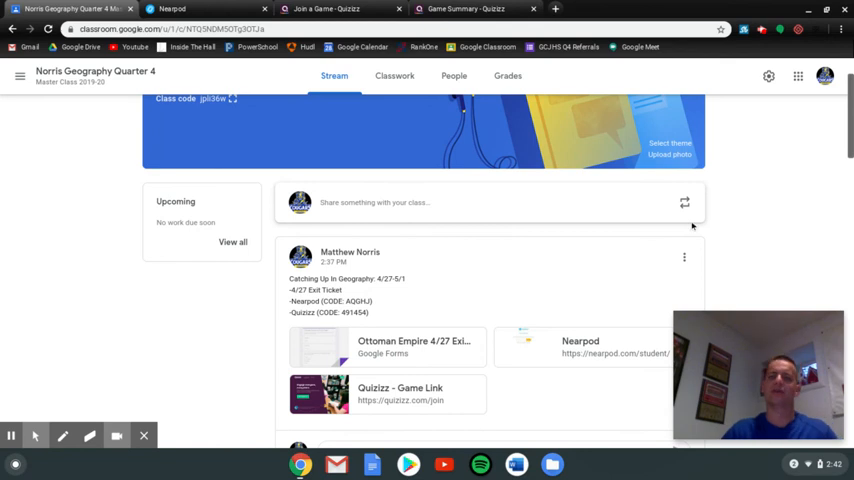
mouse_move(714, 194)
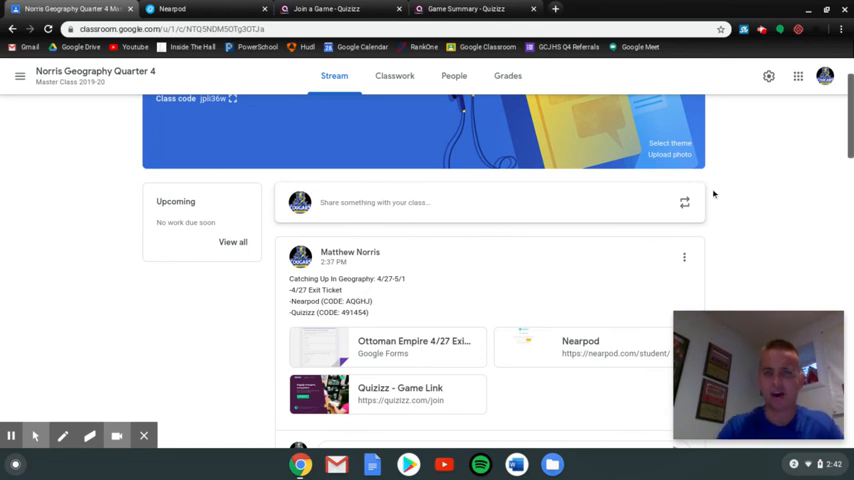